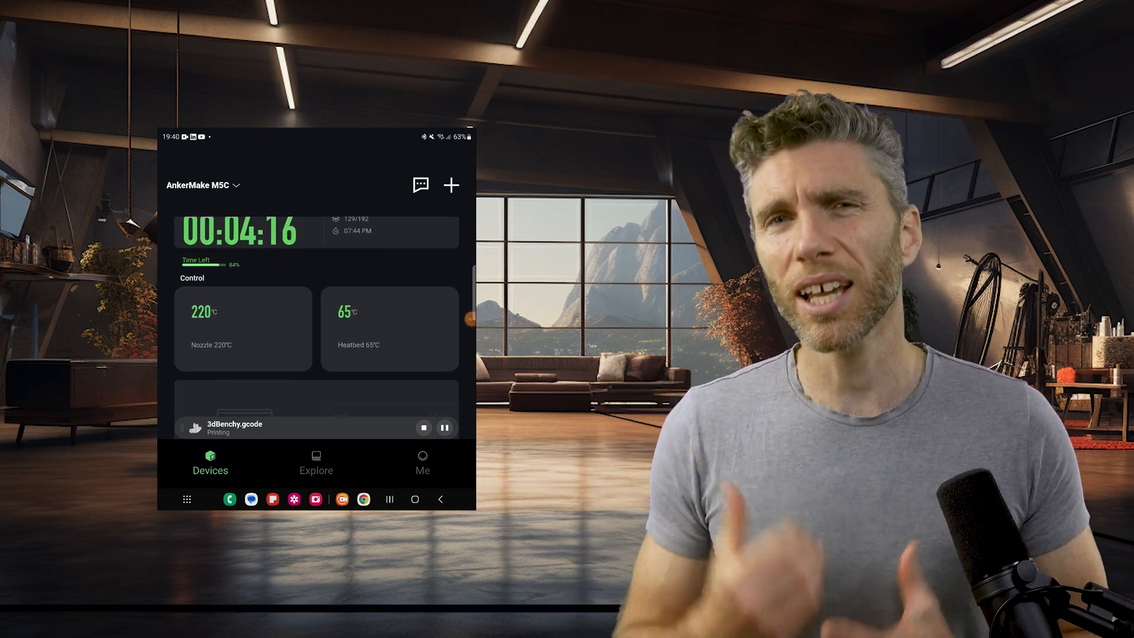
From the M5C product page, reach the AnkerMake support page via the Company menu
scroll(down, 3)
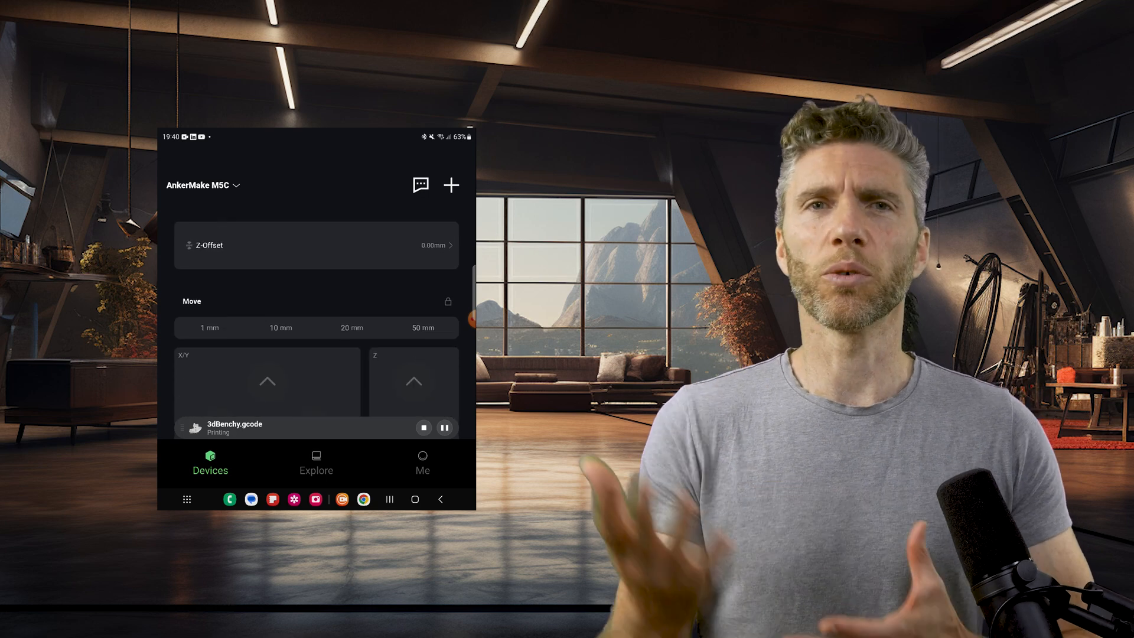
scroll(down, 3)
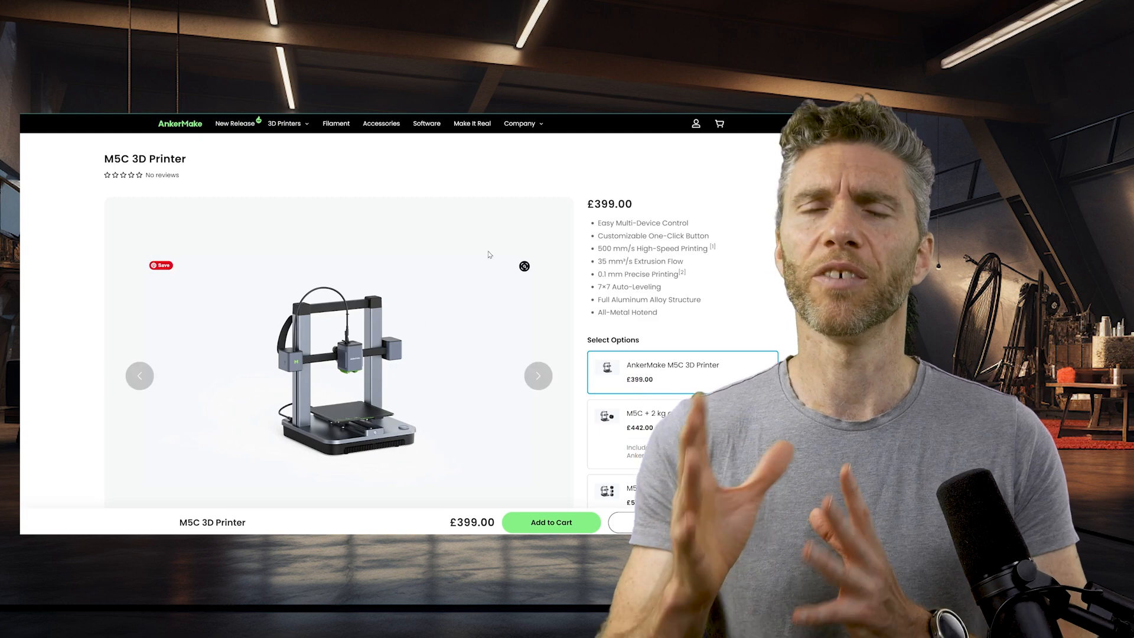
click(520, 123)
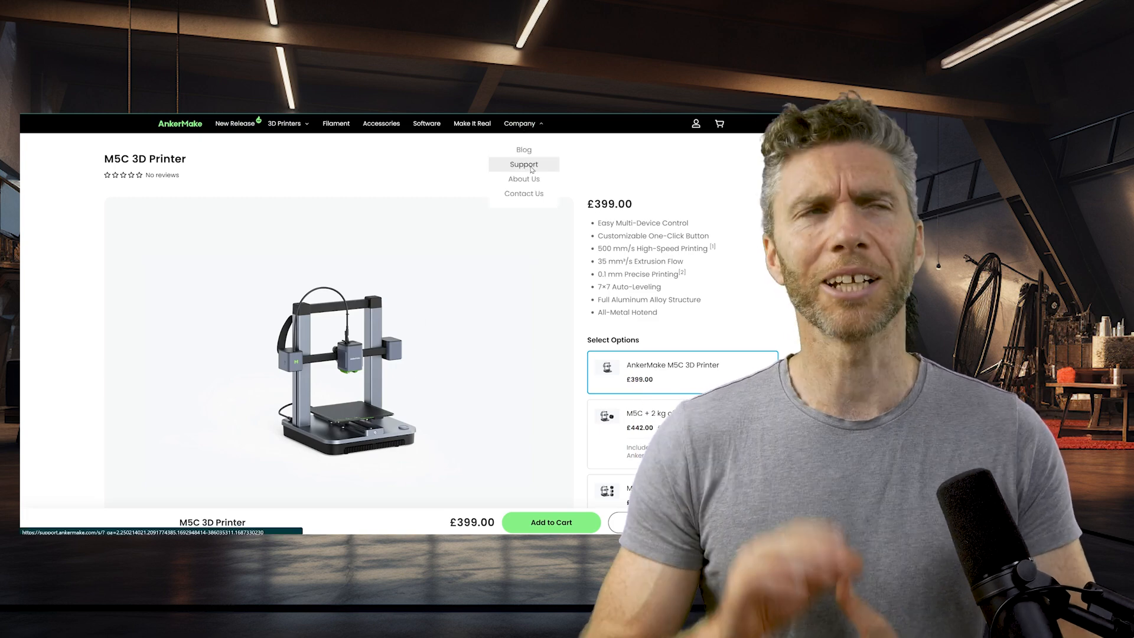
click(523, 164)
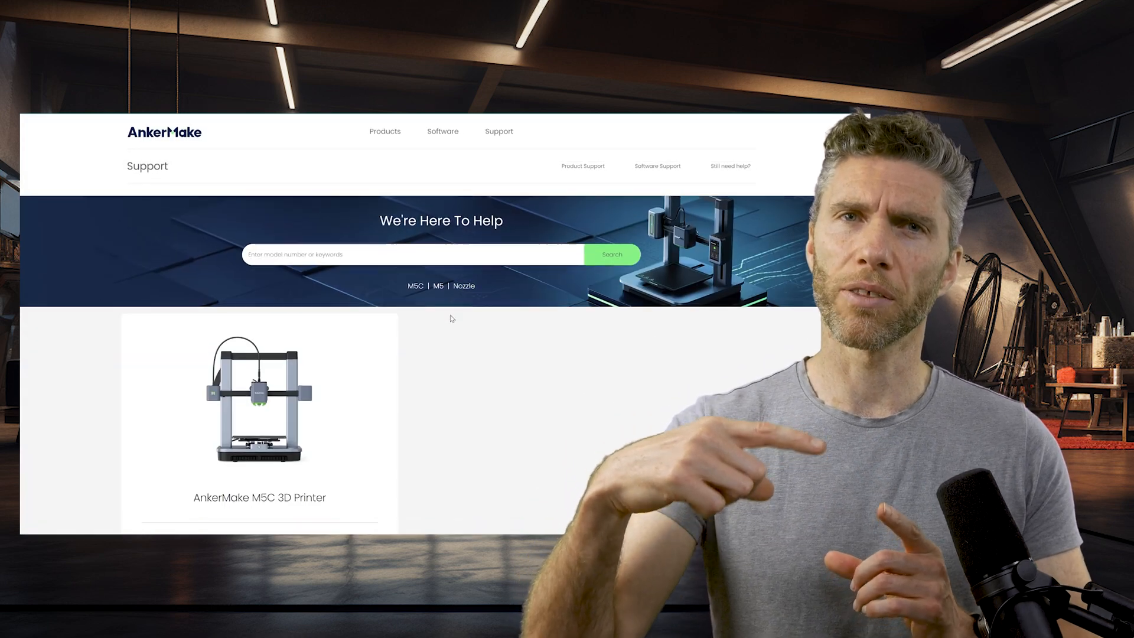
Find the How-To Videos and play the M5C filament loading video
scroll(down, 3)
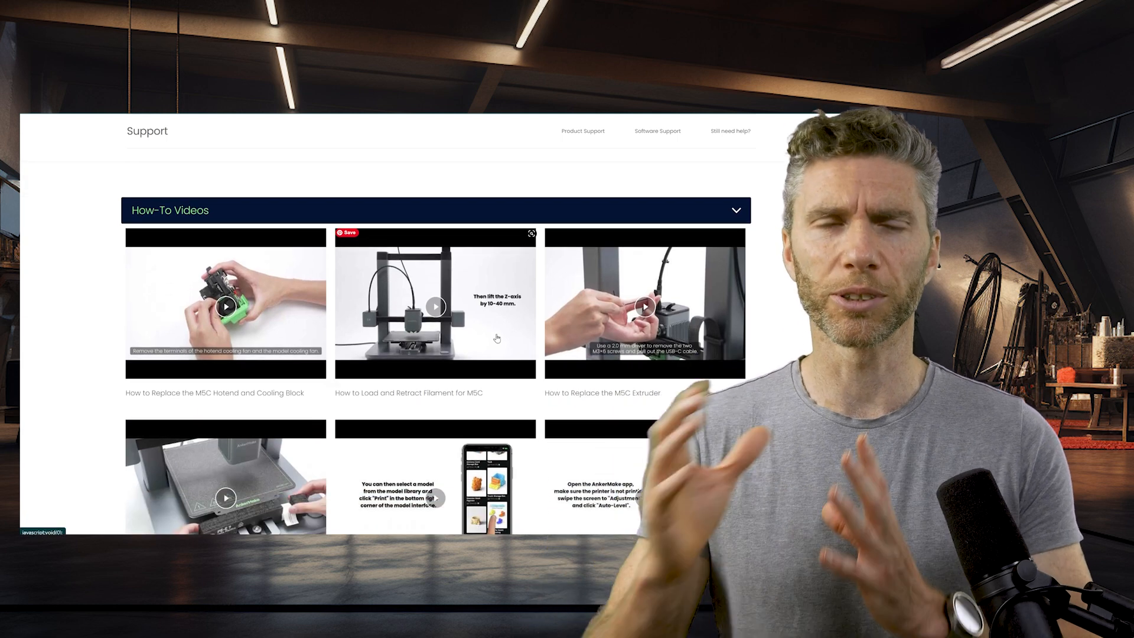
click(435, 306)
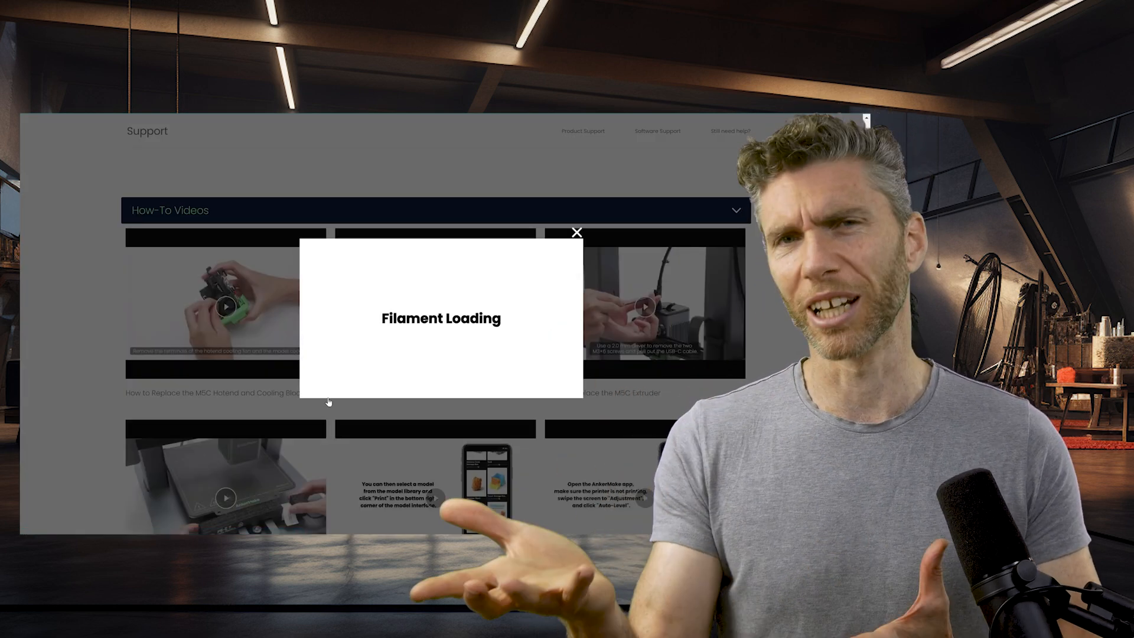
click(441, 318)
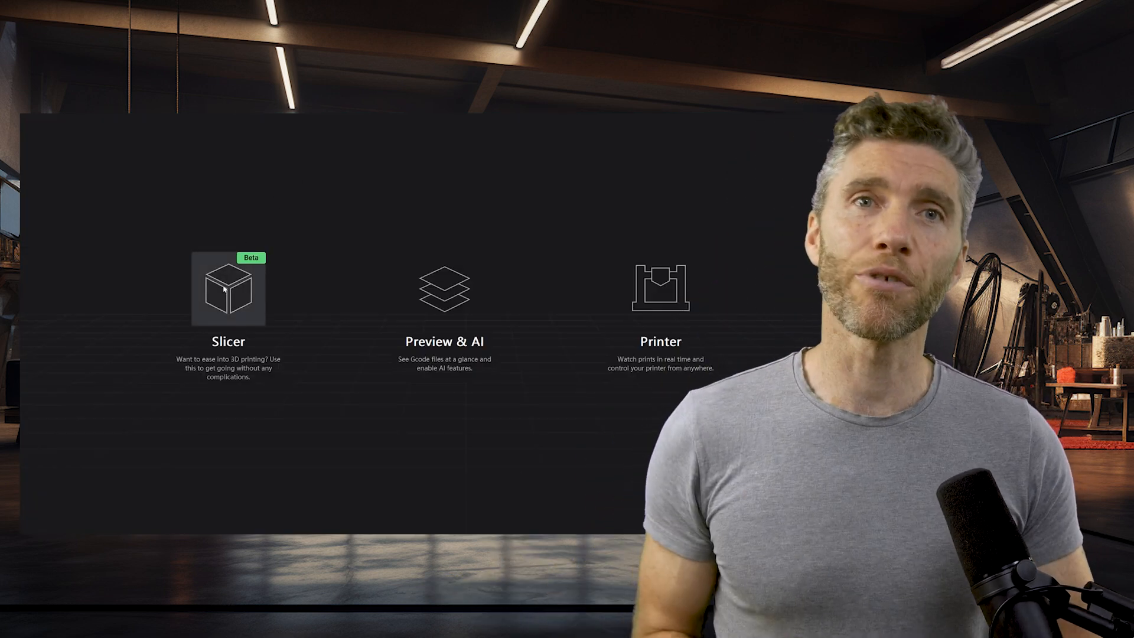
Slice the boat model with M5C / PLA+ Easy Mode settings and scrub through the layer preview
click(227, 288)
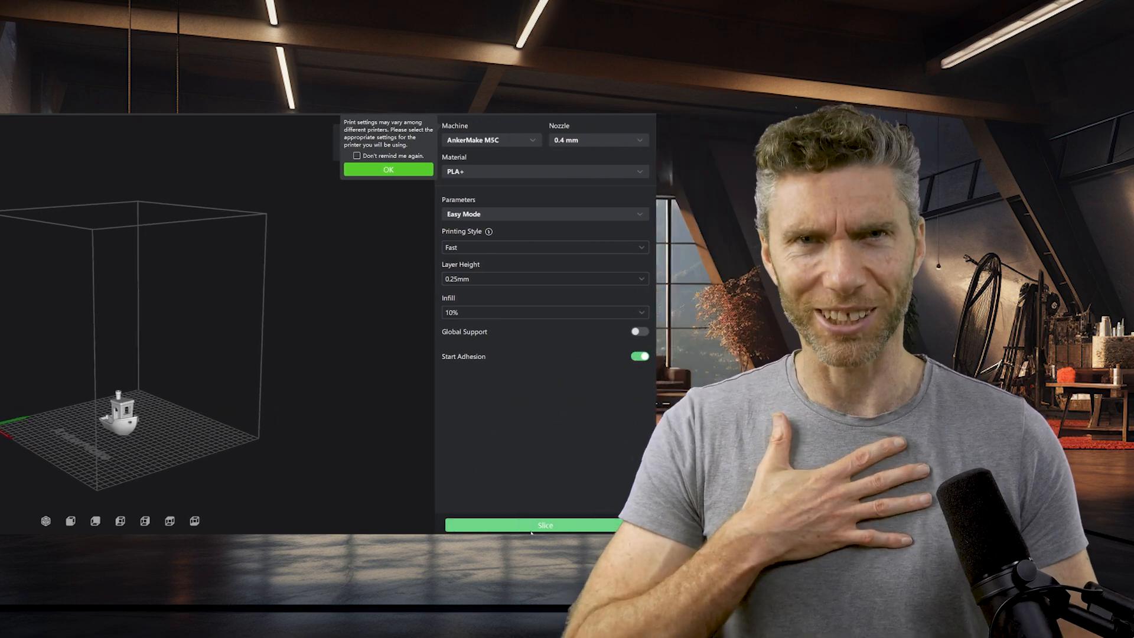
click(536, 524)
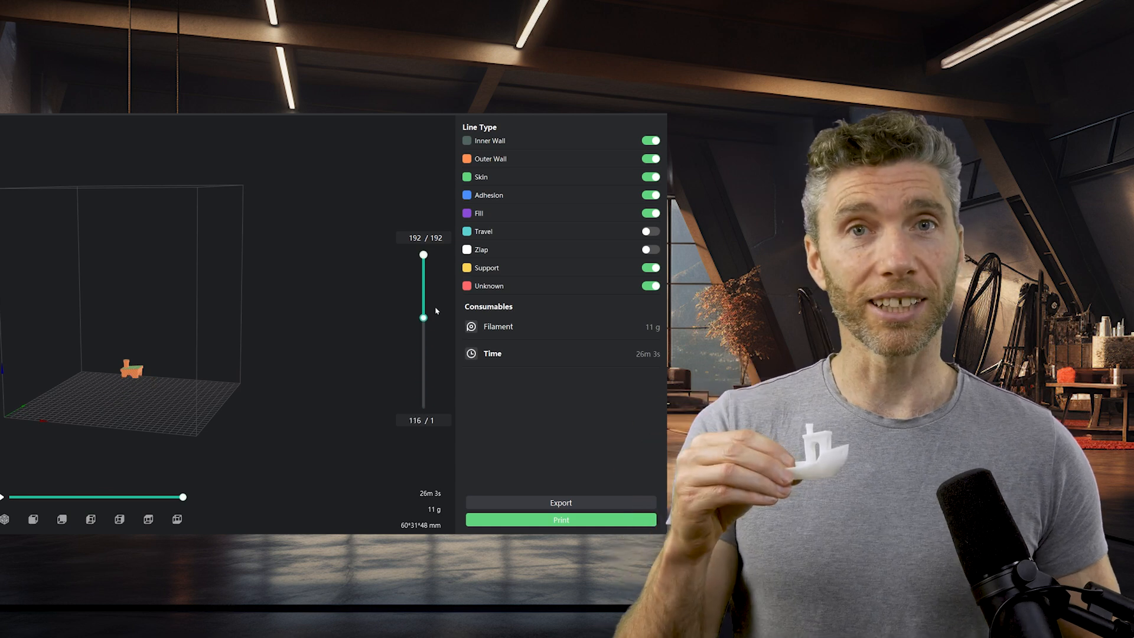
drag(423, 256, 423, 337)
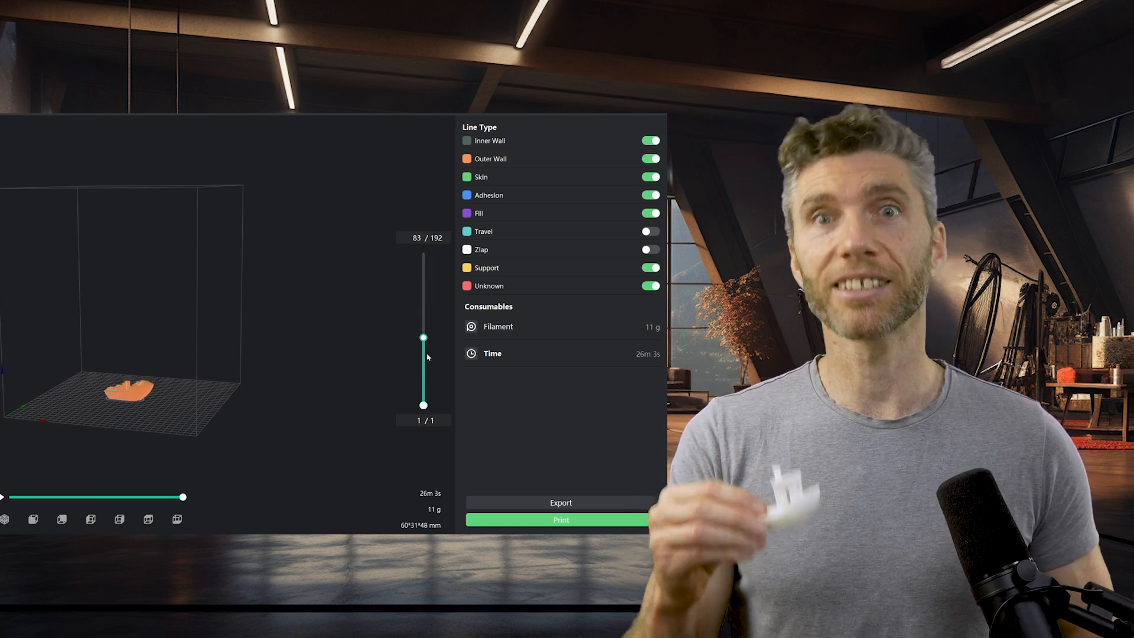
drag(424, 339, 424, 256)
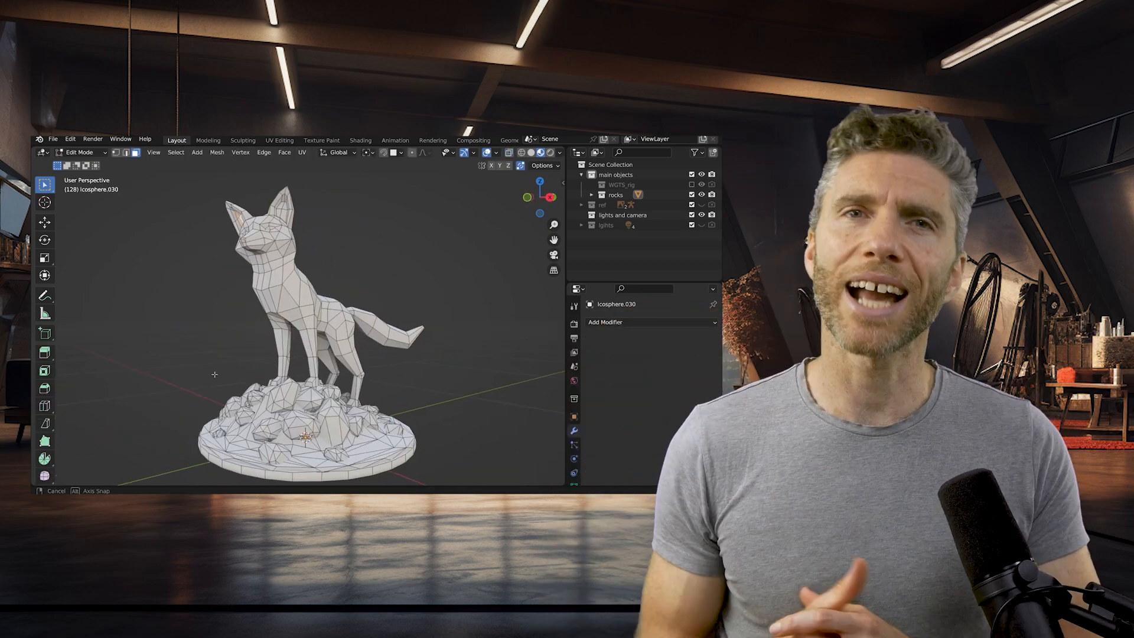
Export the fox from Blender as STL and show the connected M5C printer's device status
click(52, 139)
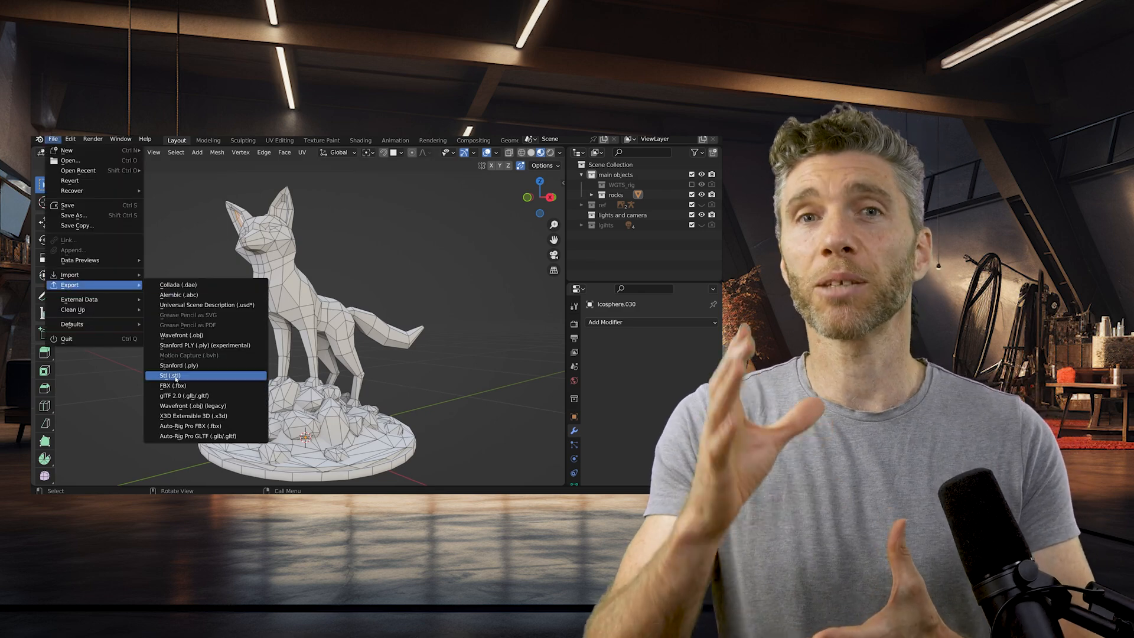
click(170, 376)
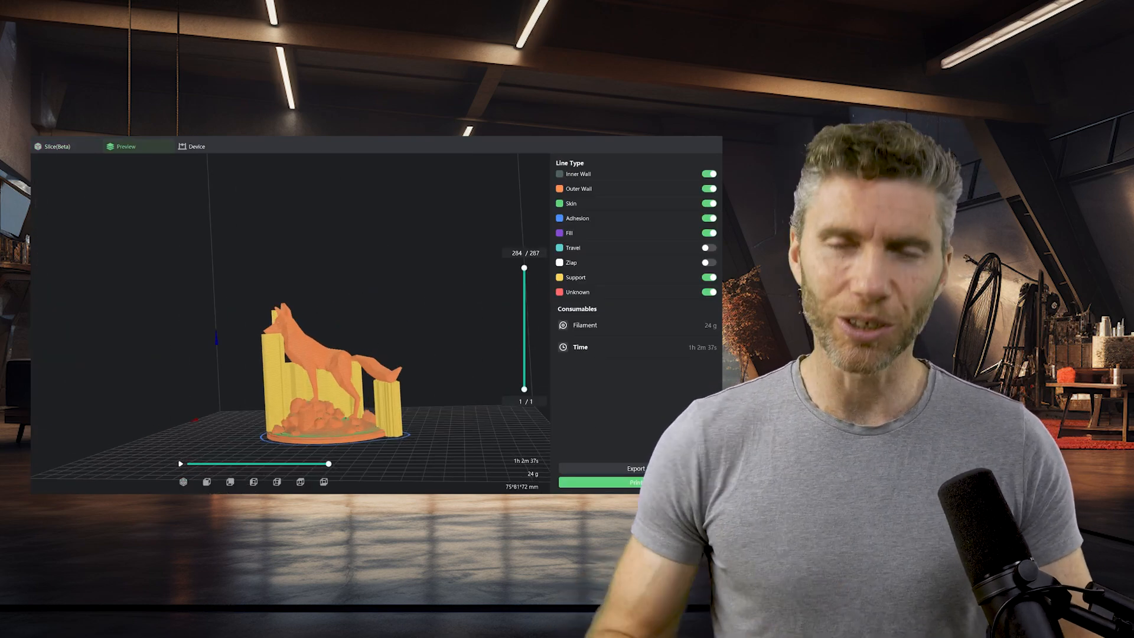
click(195, 146)
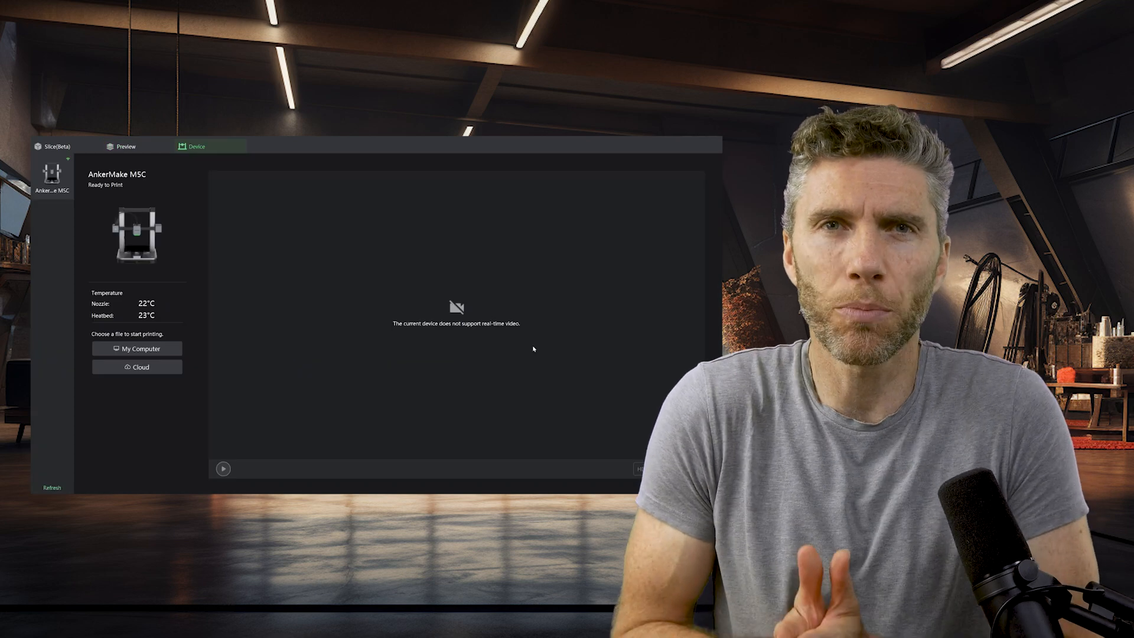